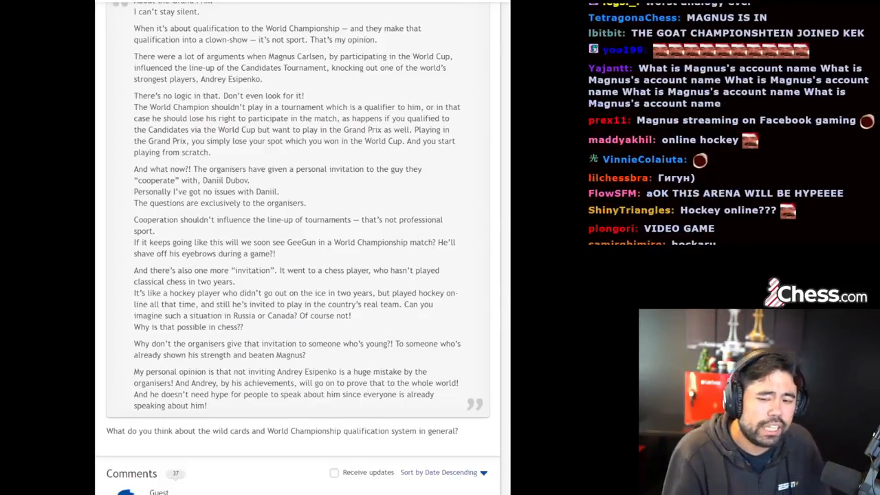
scroll(up, 3)
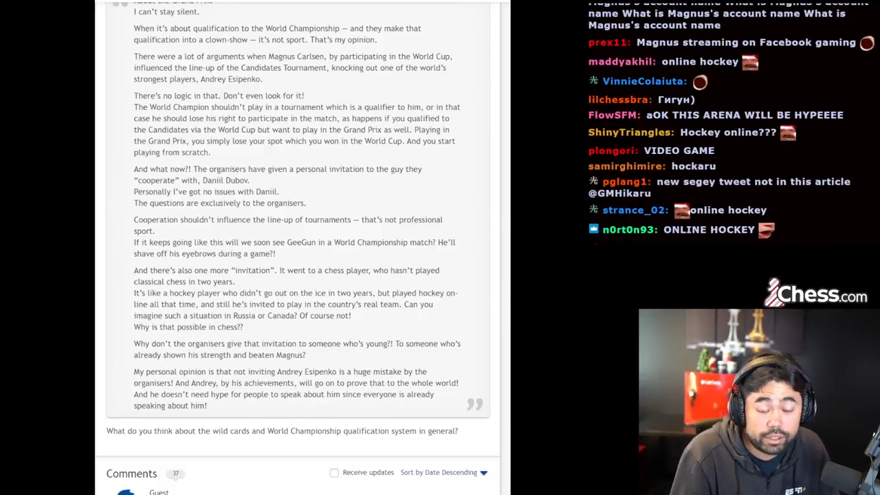